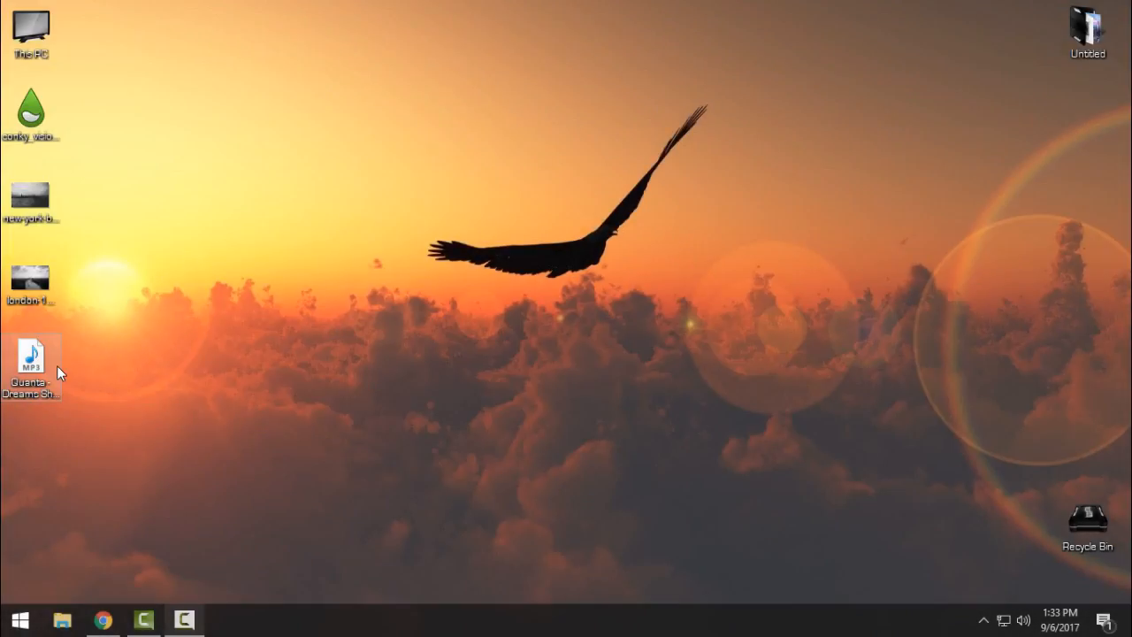
Make the grayscale new-york-bw-nyc-empire skyline photo the wallpaper, replacing the eagle image
left_click(102, 618)
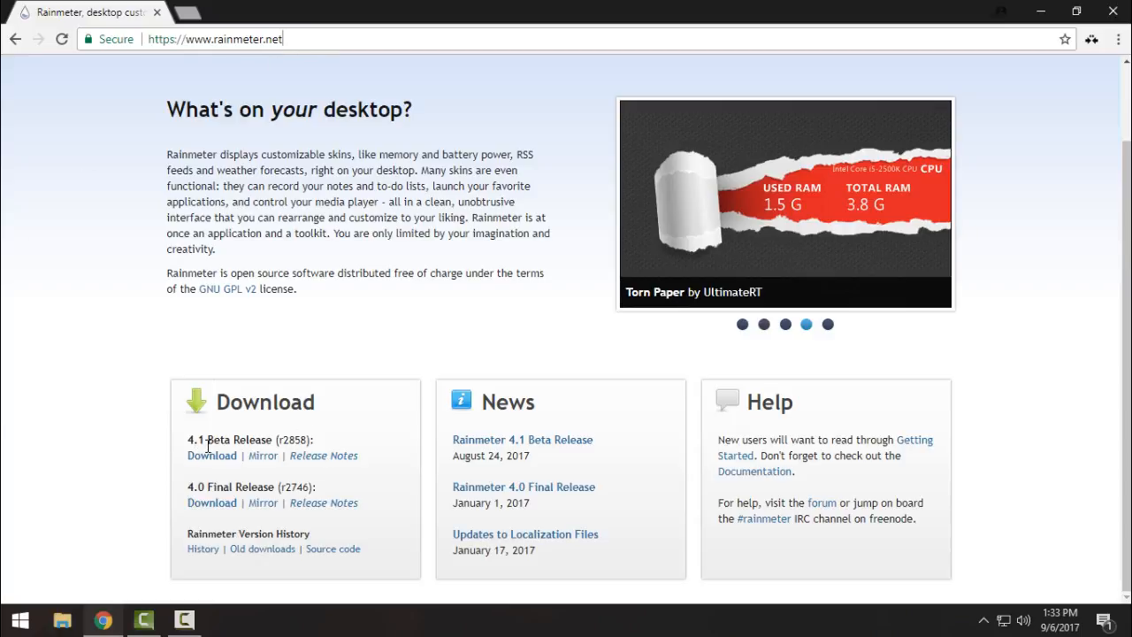
left_click(827, 324)
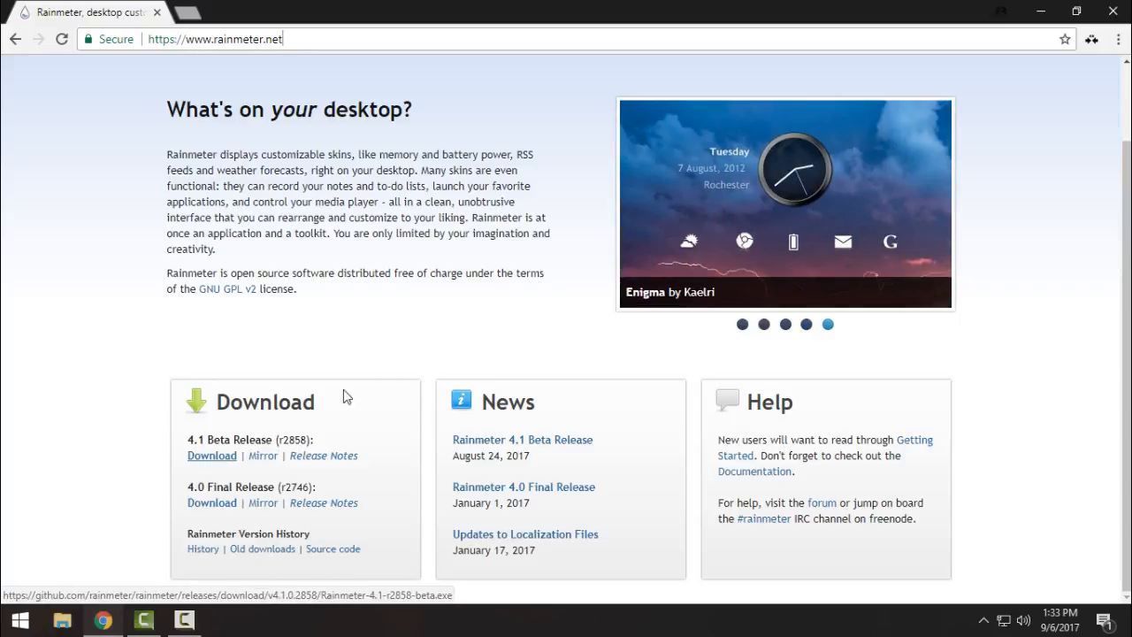
mouse_move(1112, 11)
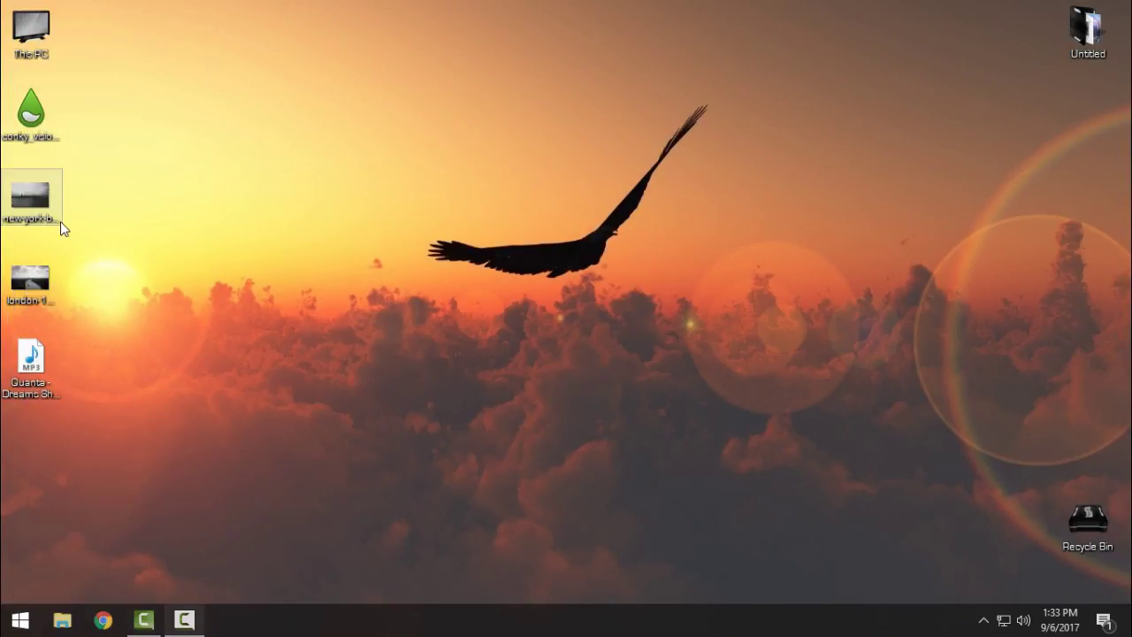
double_click(31, 277)
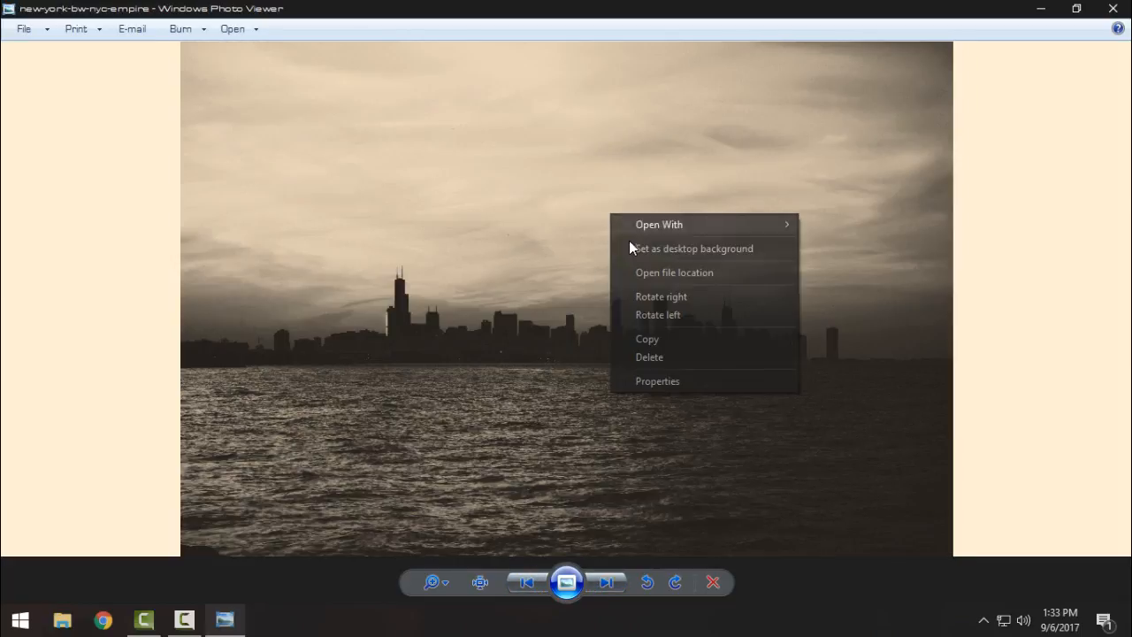
mouse_move(635, 252)
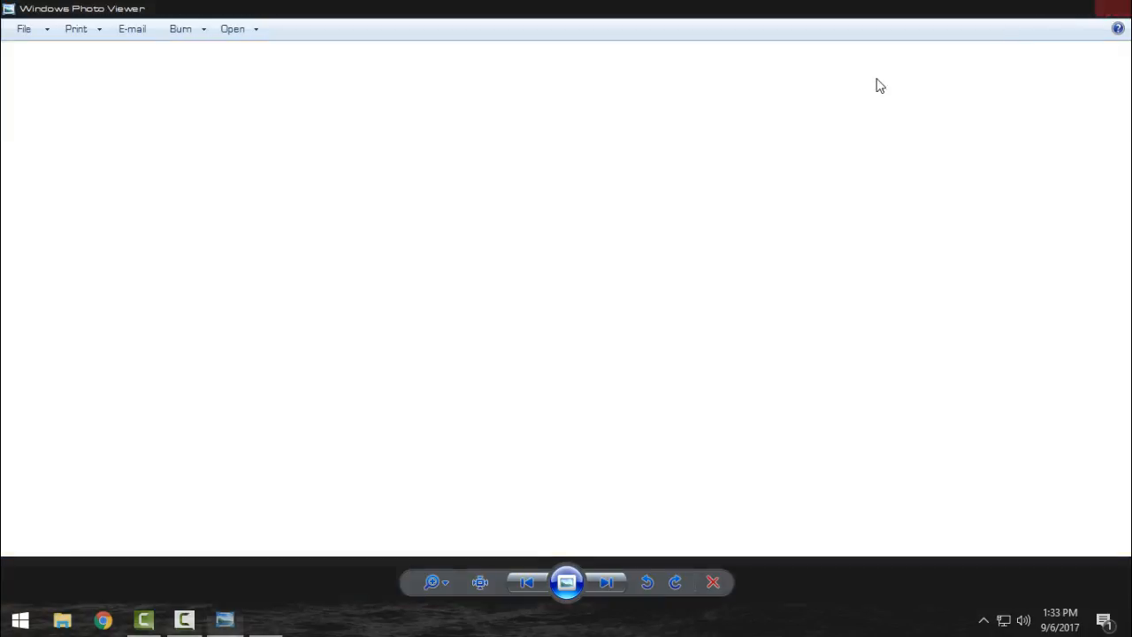
left_click(712, 582)
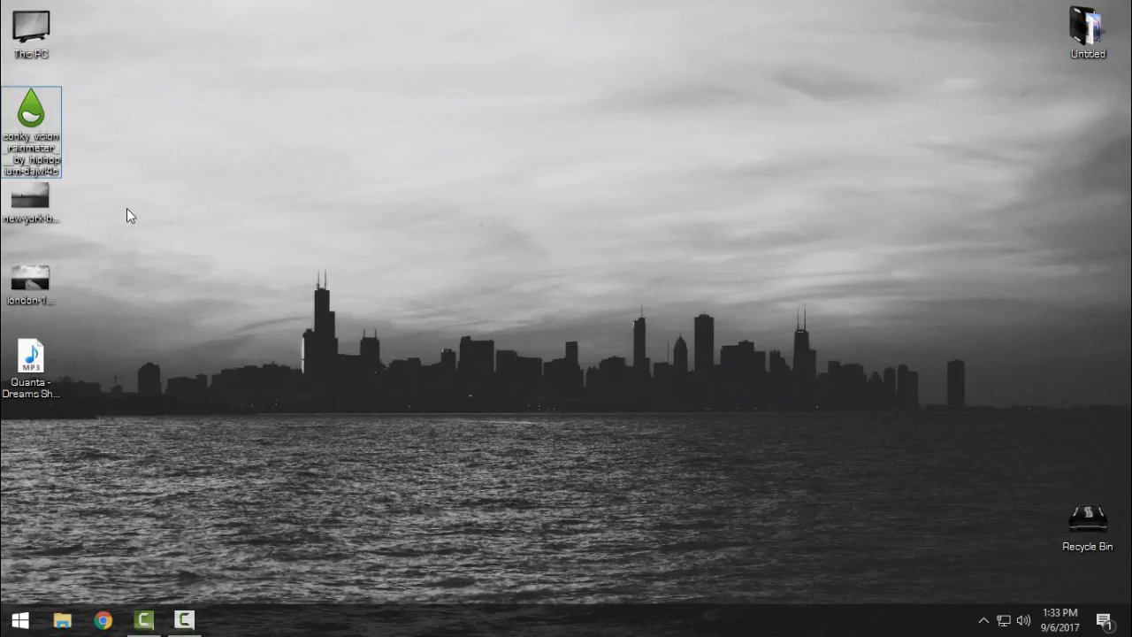
mouse_move(138, 152)
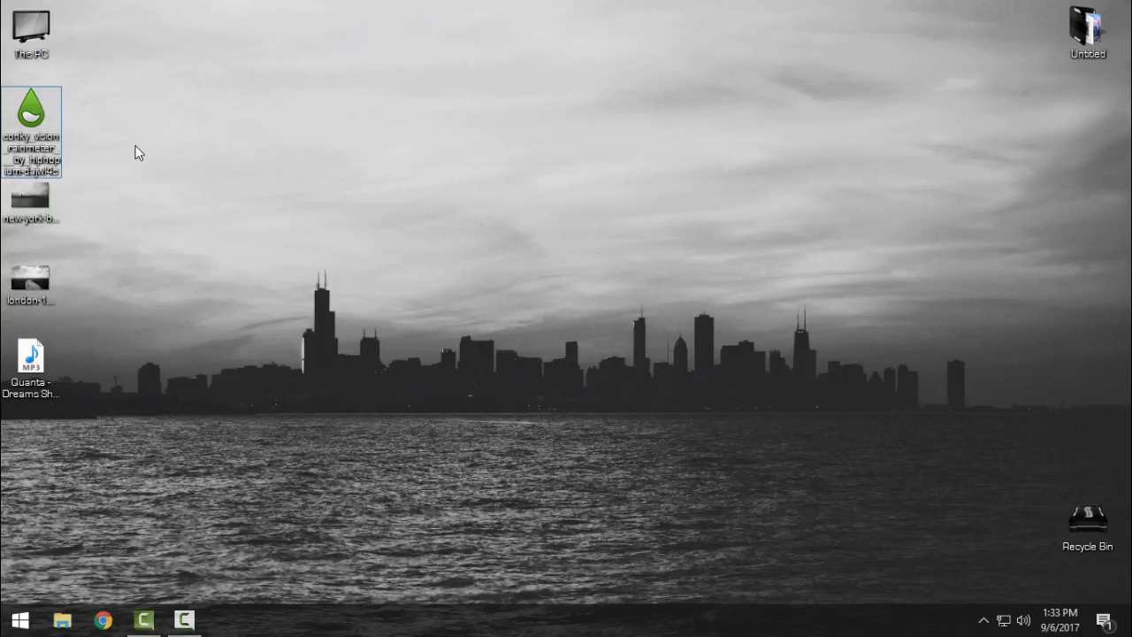
mouse_move(29, 115)
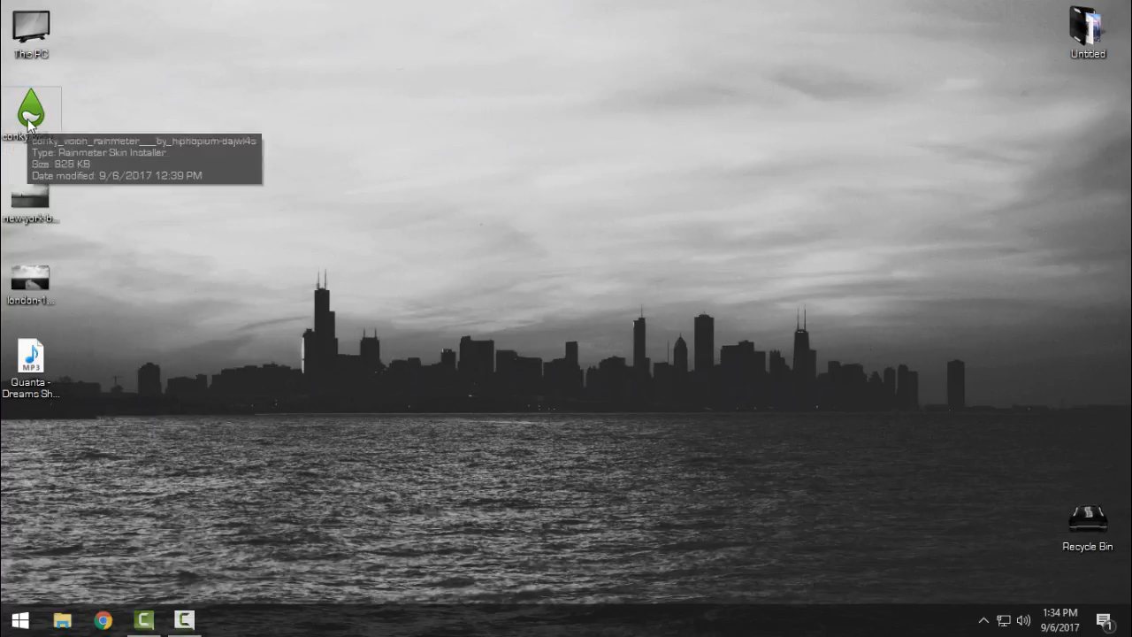
mouse_move(143, 168)
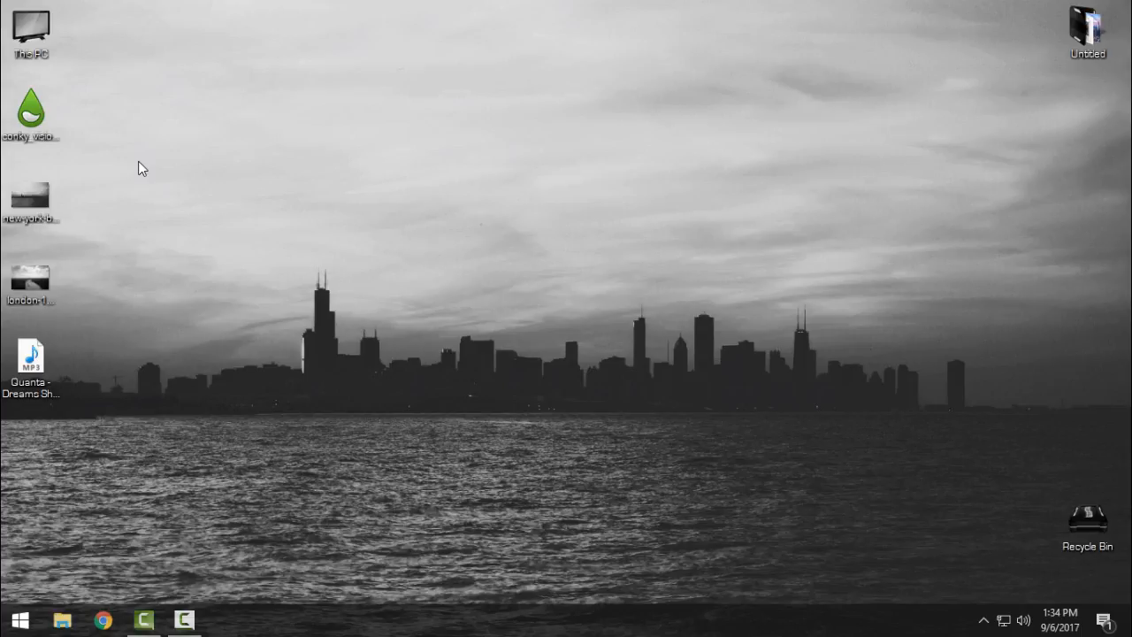
mouse_move(483, 96)
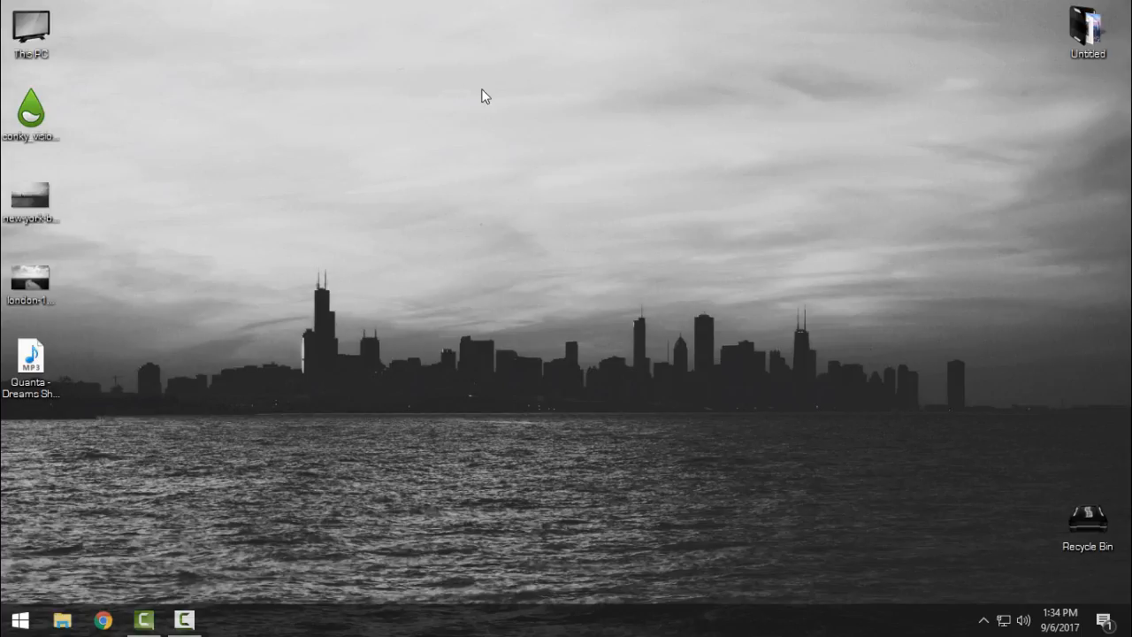
Launch Rainmeter to load the Conky Vision clock, weather, Winamp and visualizer widgets
left_click(983, 619)
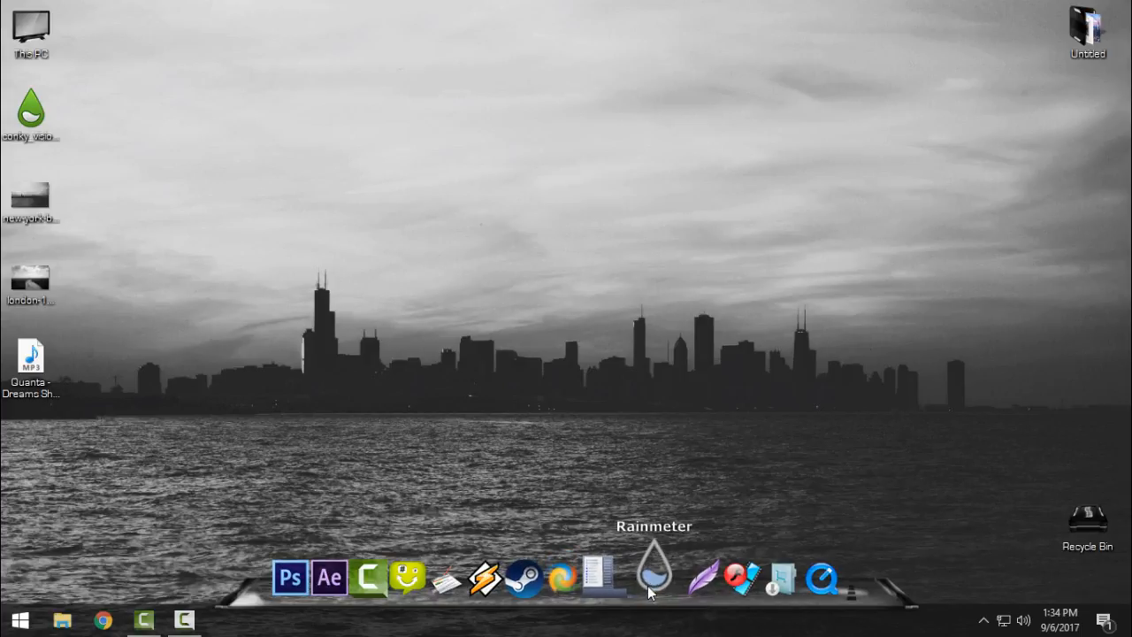
left_click(654, 575)
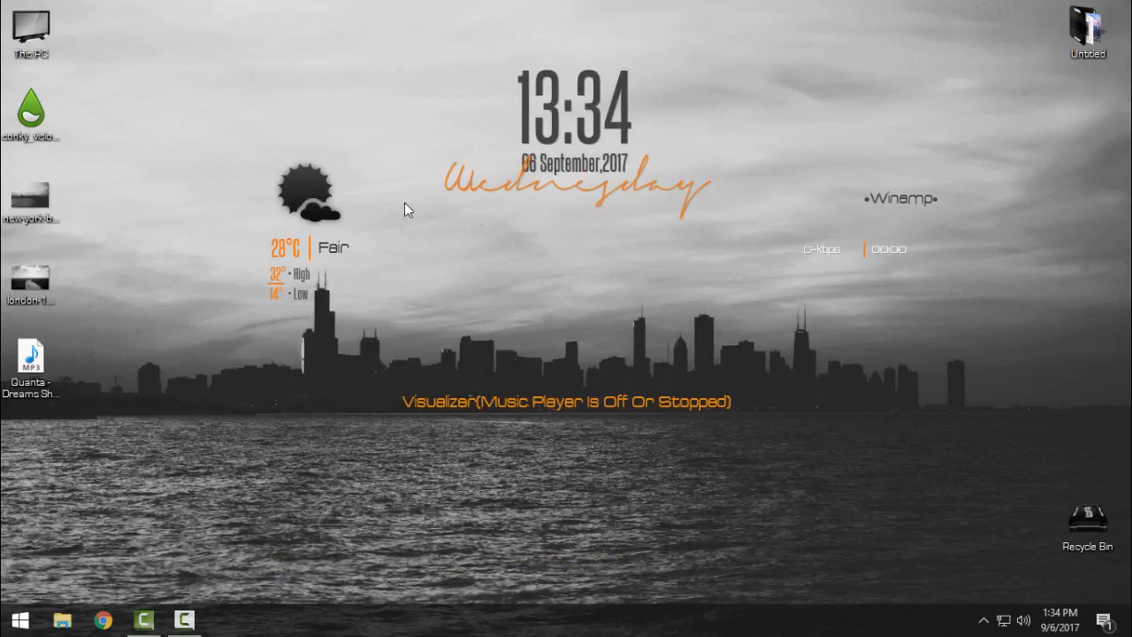
mouse_move(565, 108)
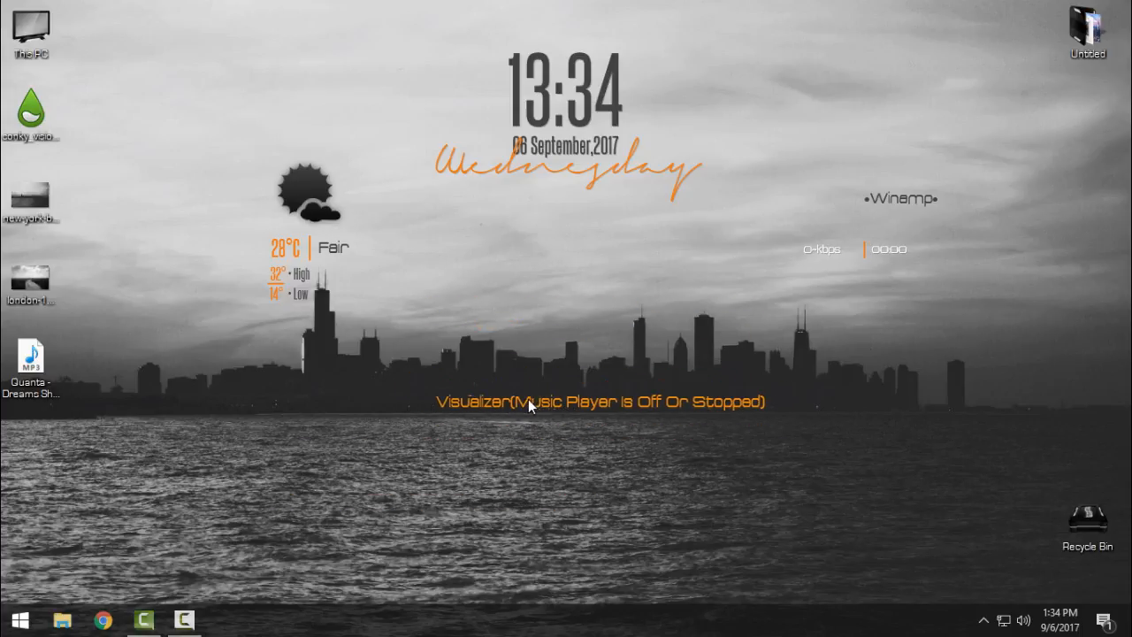
mouse_move(508, 408)
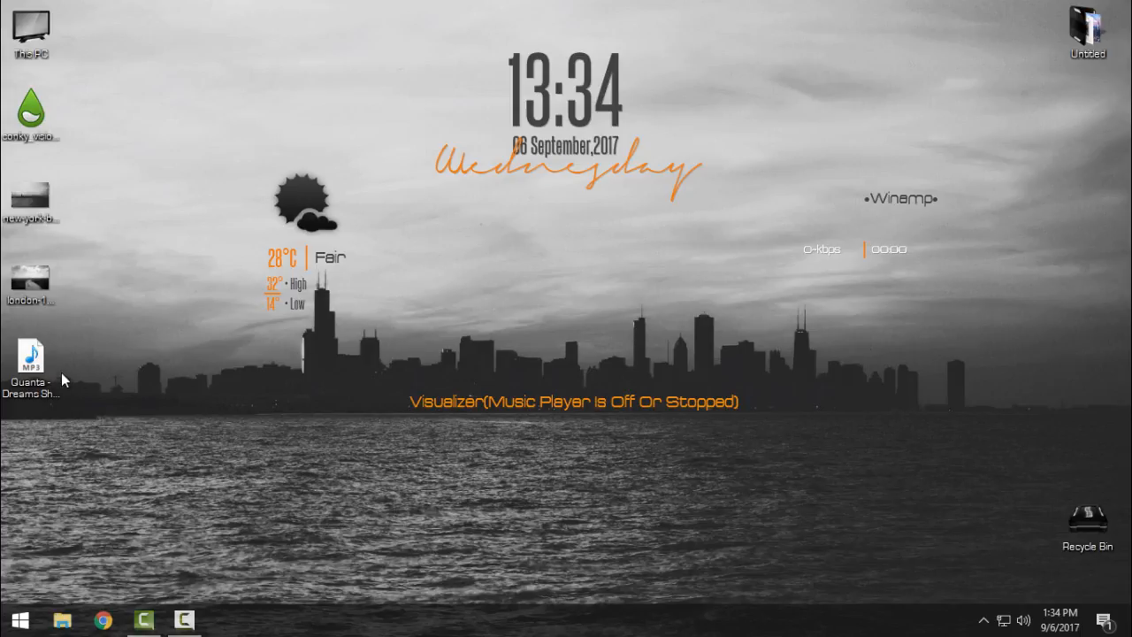
Play the Quanta - Dreams Ship MP3 in Winamp, then minimize the player
right_click(31, 361)
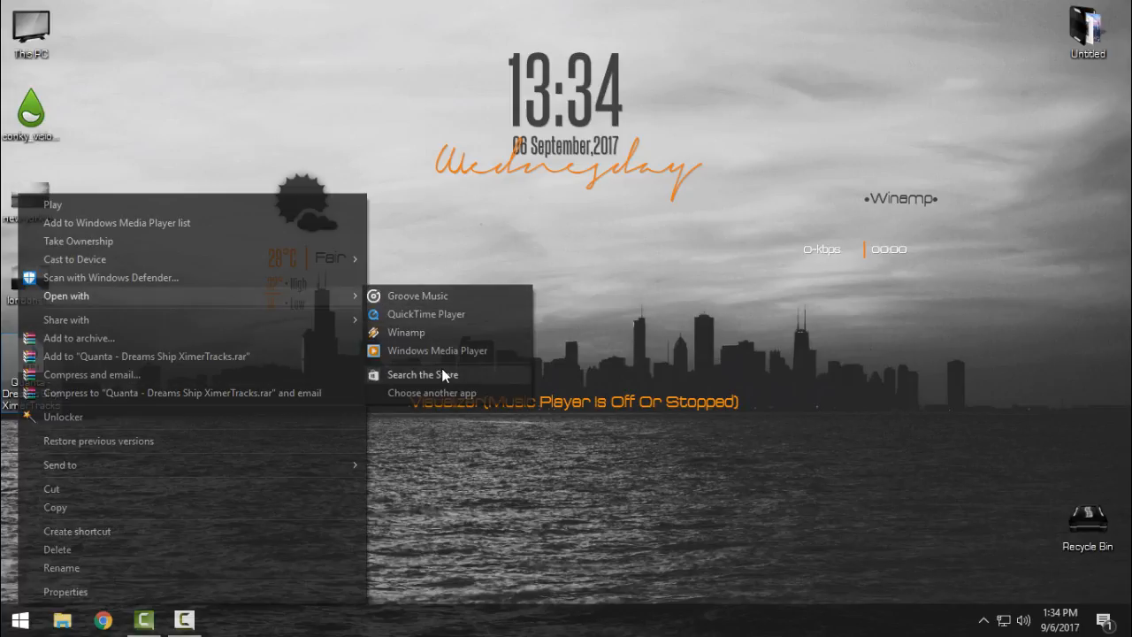
mouse_move(451, 345)
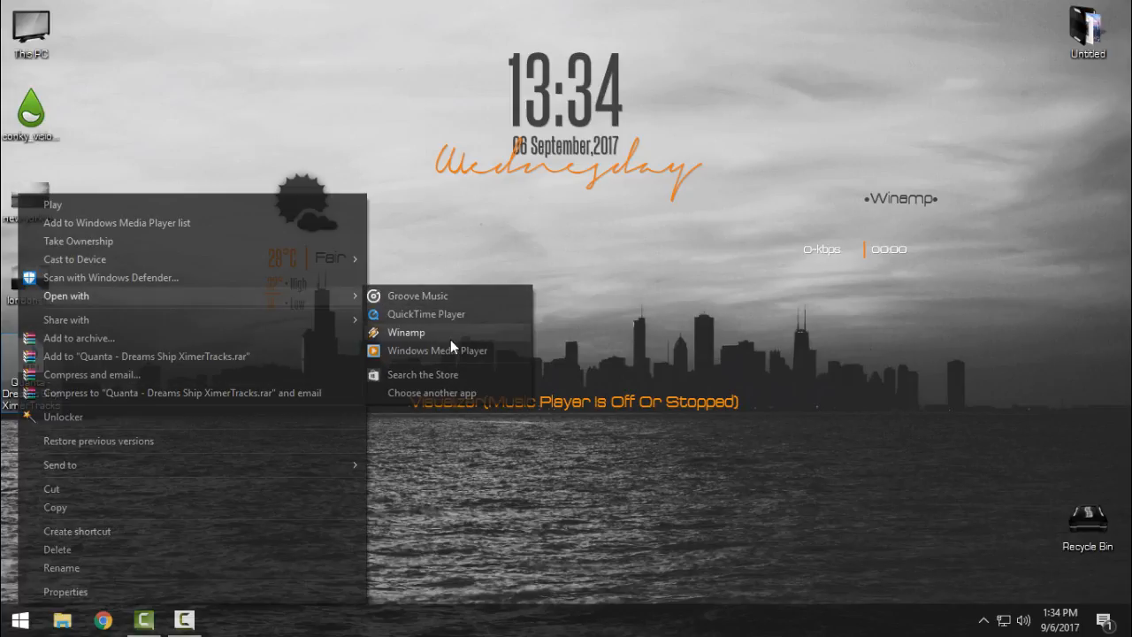
mouse_move(793, 269)
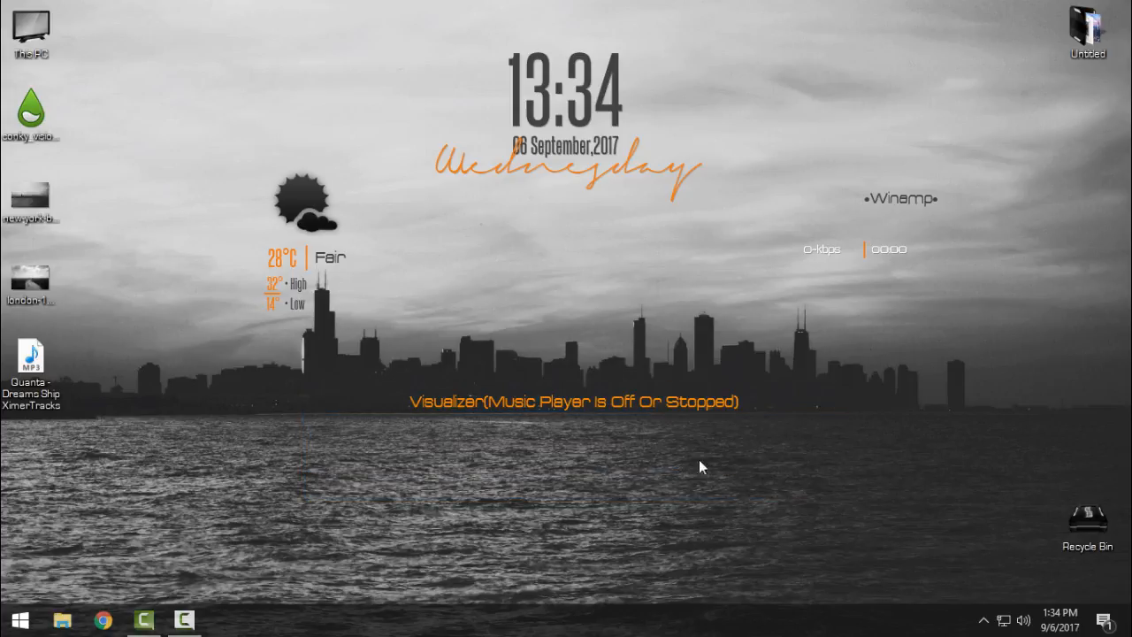
right_click(31, 363)
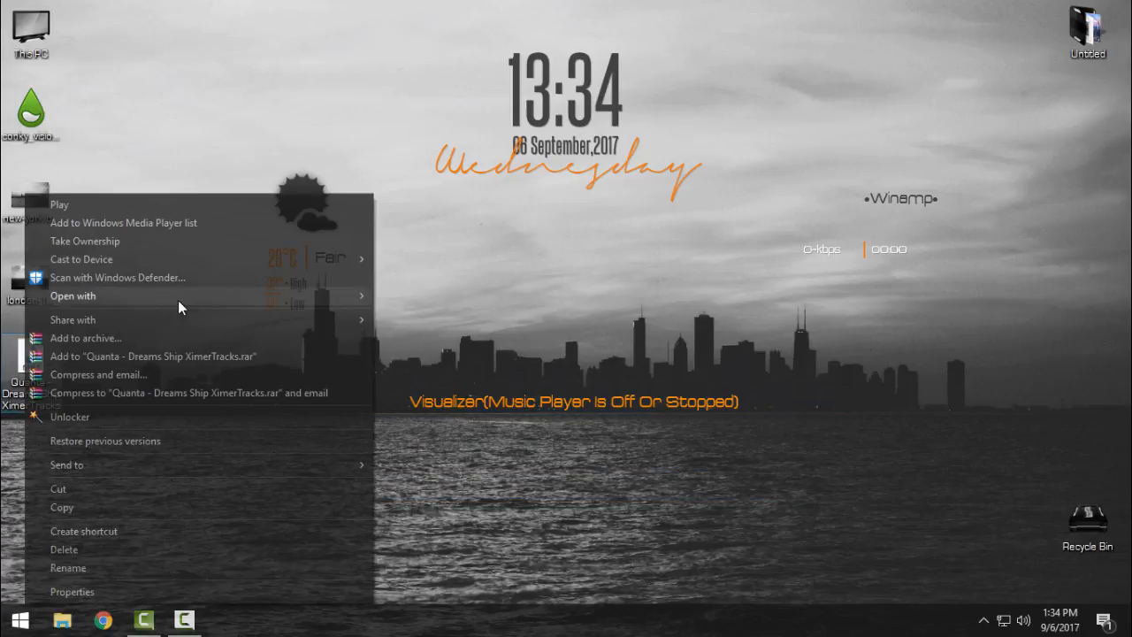
left_click(73, 296)
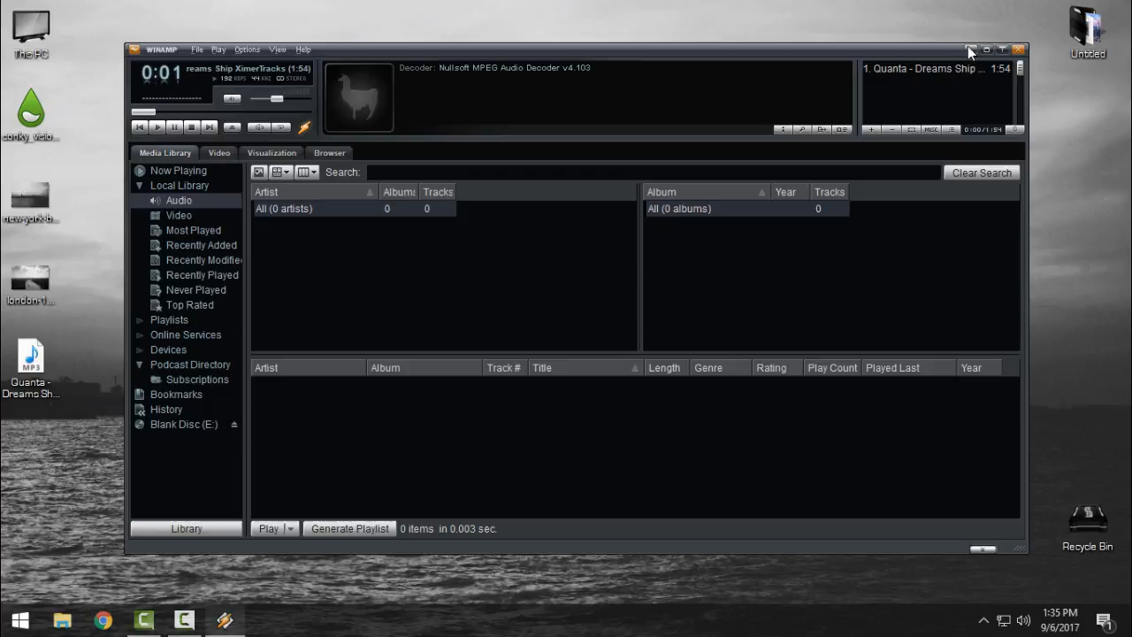
mouse_move(667, 234)
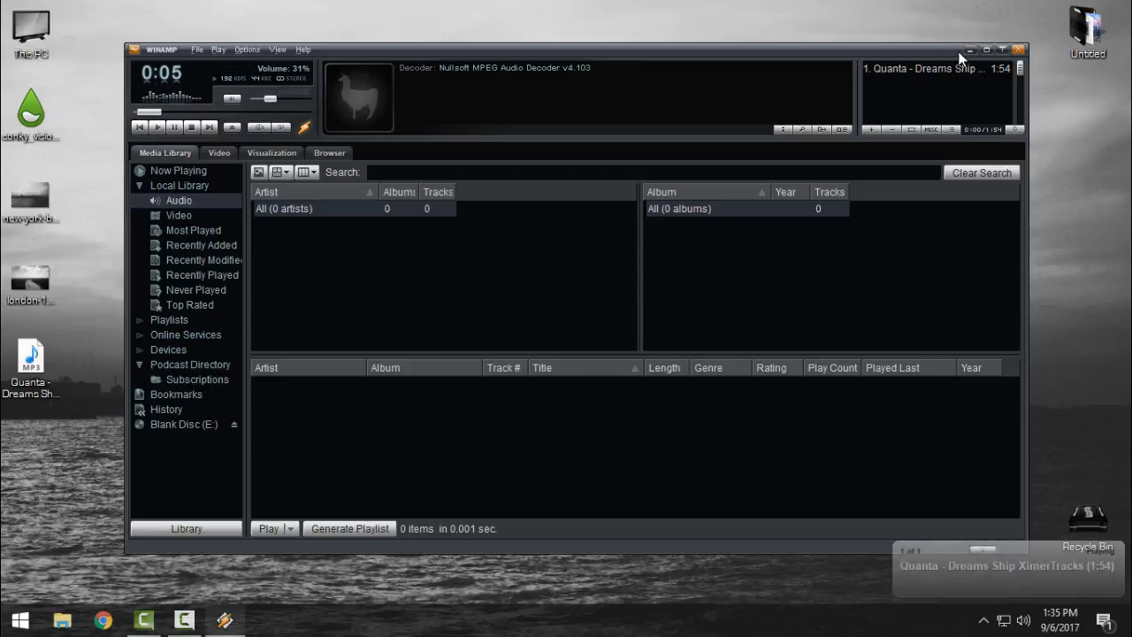
left_click(970, 50)
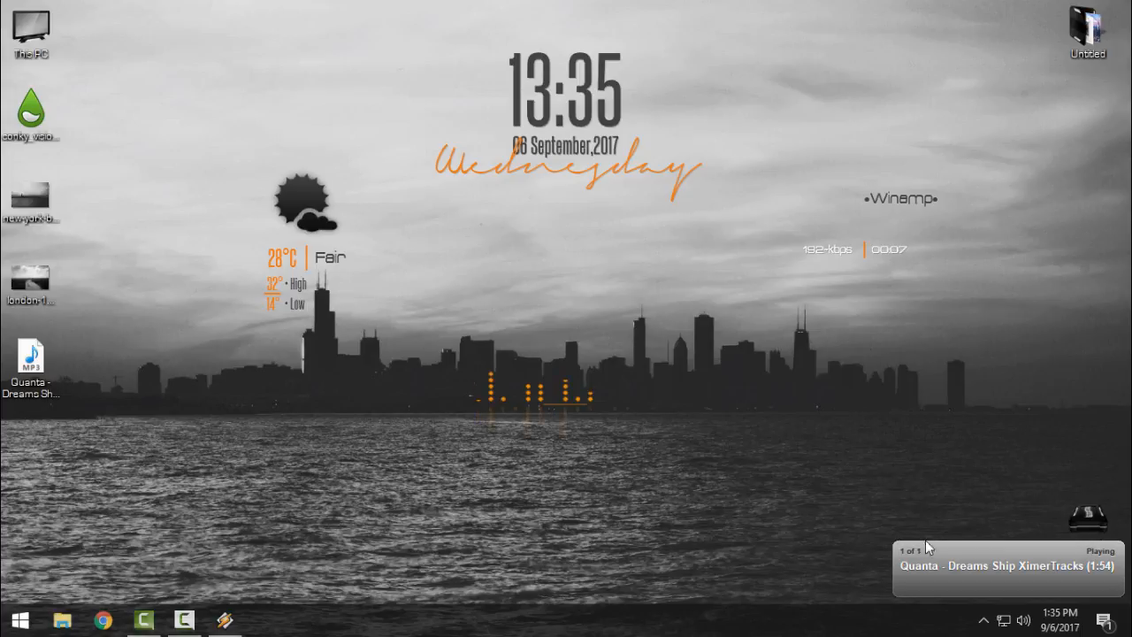
mouse_move(477, 396)
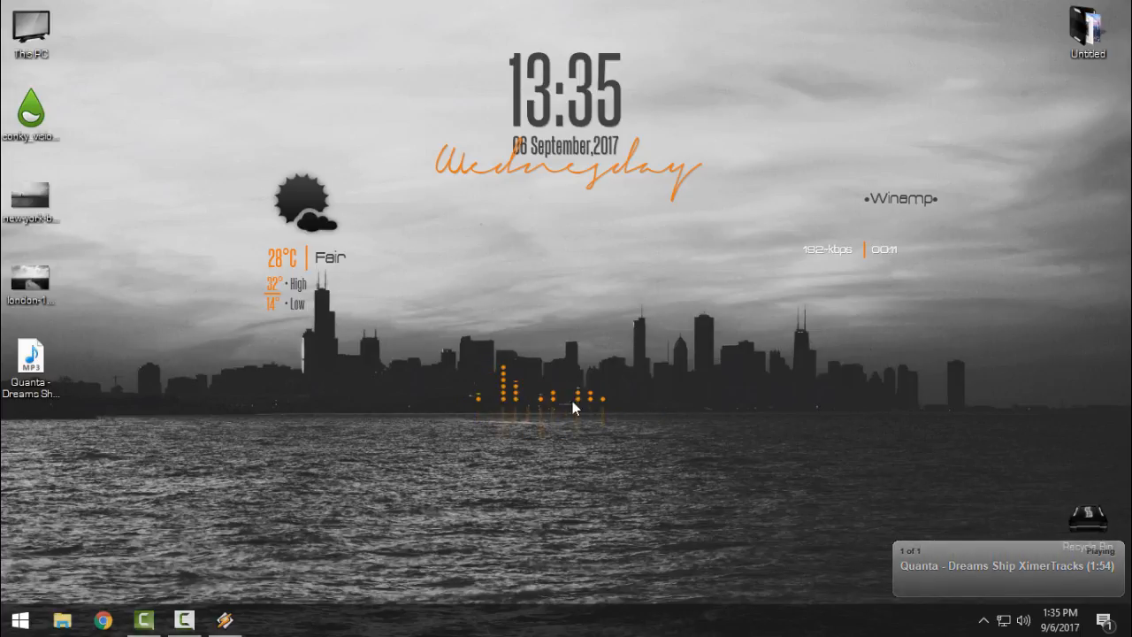
mouse_move(862, 239)
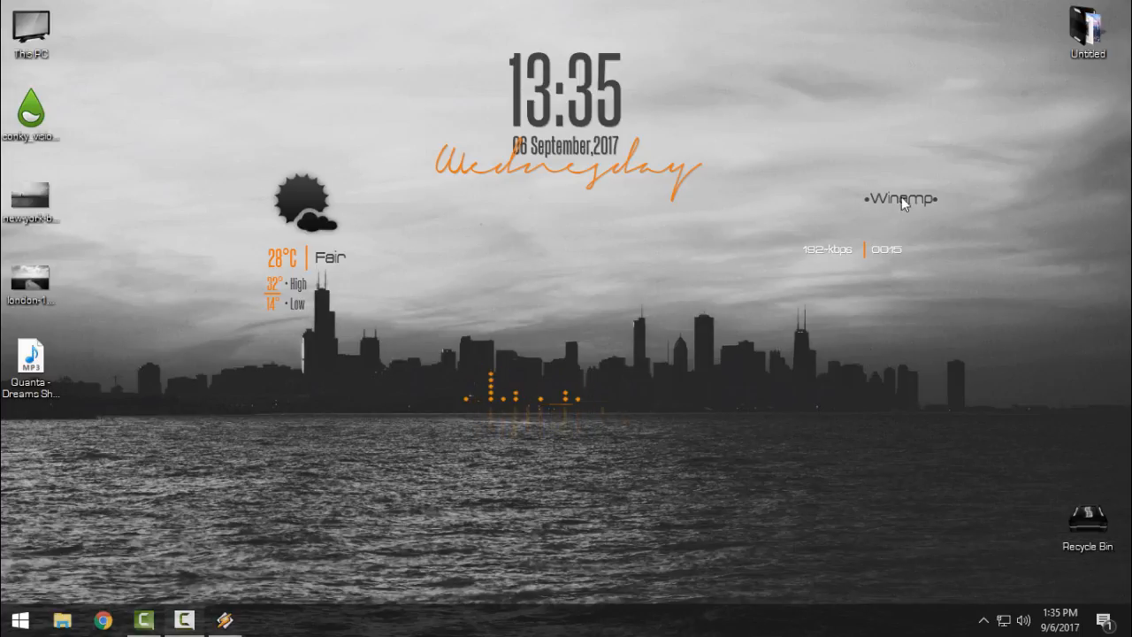
mouse_move(815, 259)
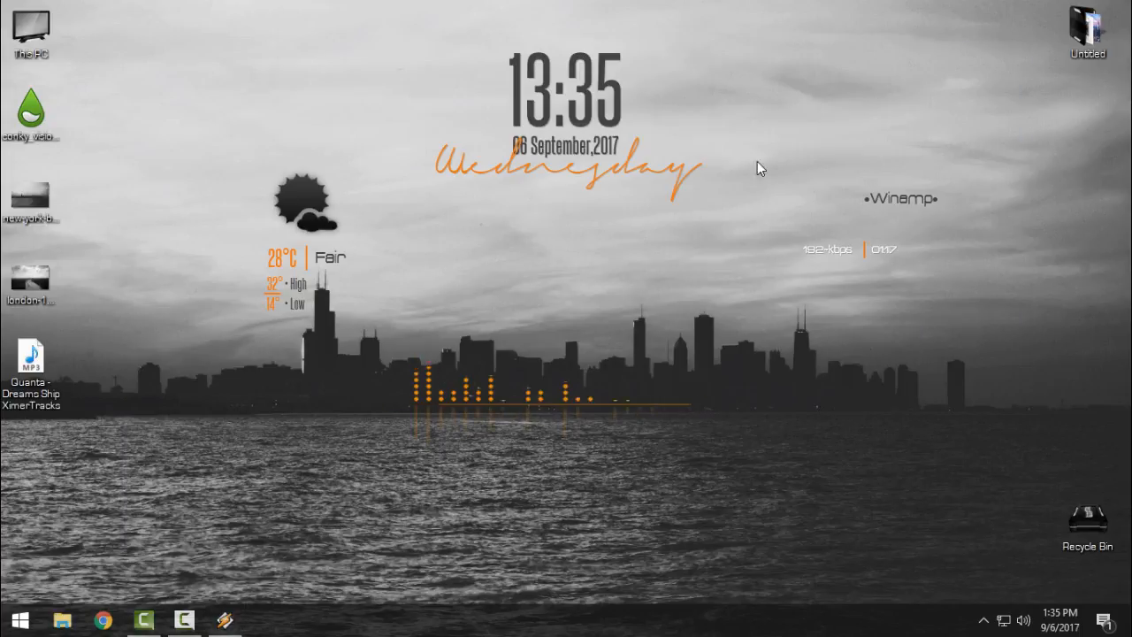
mouse_move(669, 437)
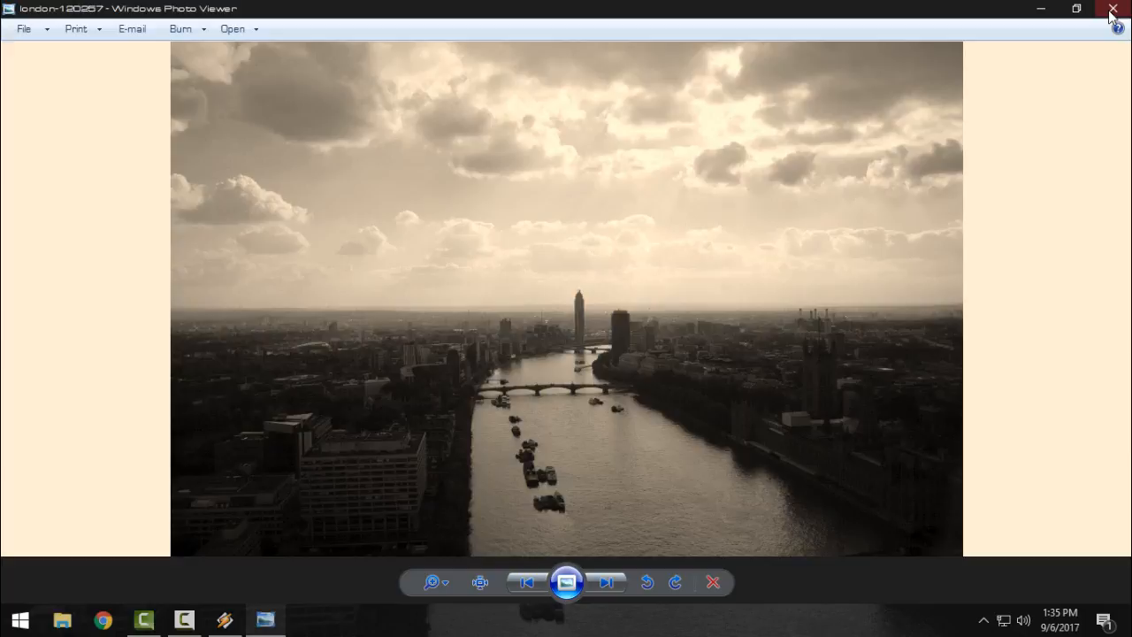
Close the Photo Viewer, leaving the grayscale London river photo as wallpaper
left_click(1113, 10)
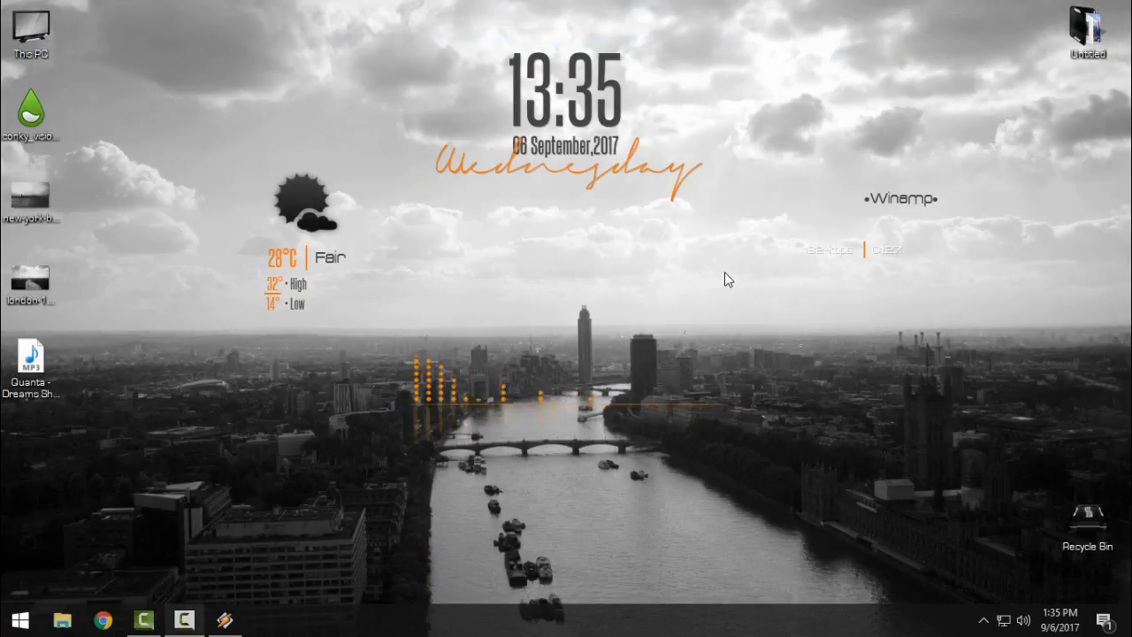